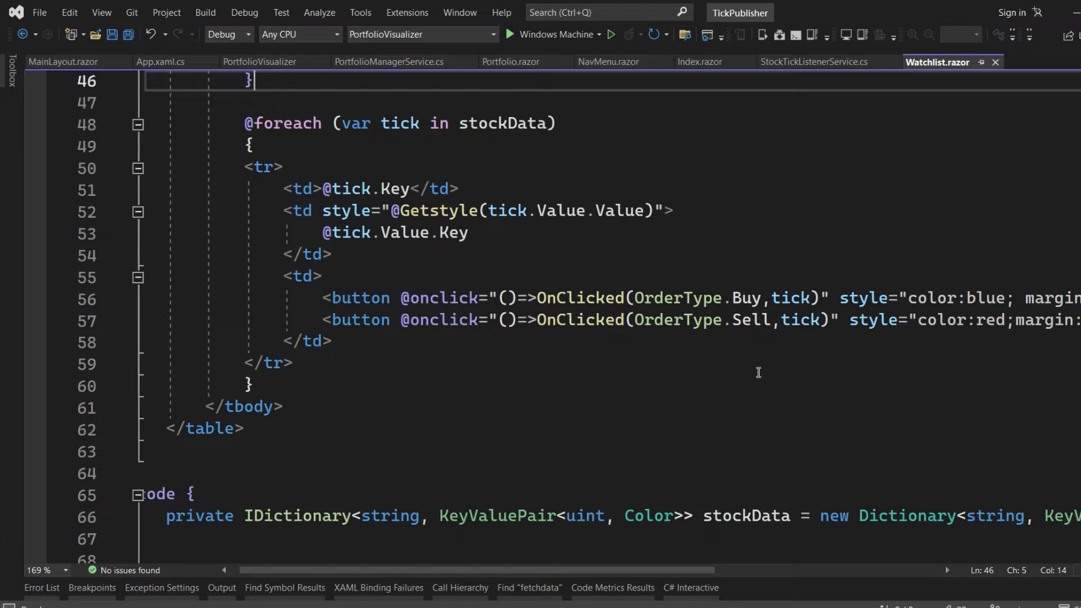
Scroll up through Watchlist.razor while the PortfolioVisualizer build and deployment complete.
scroll("up", 3)
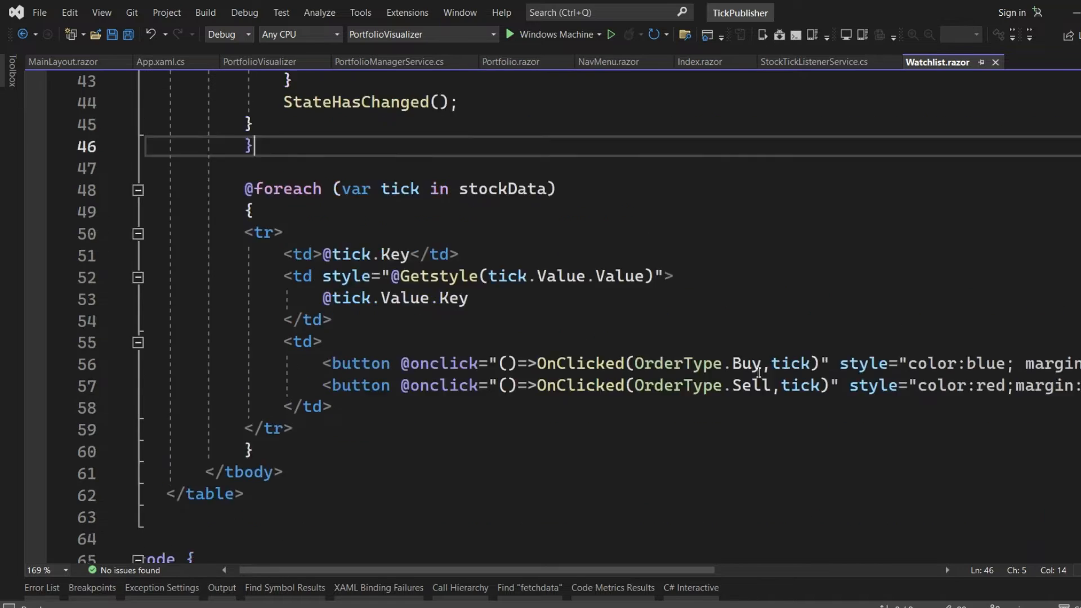
scroll("up", 3)
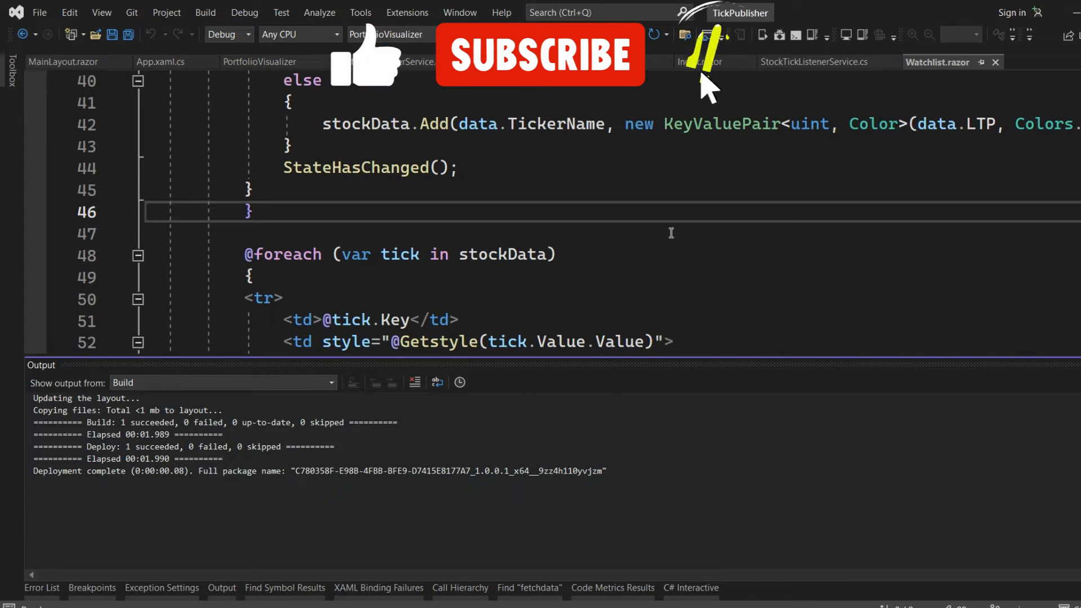
Bring up the running PortfolioVisualizer app and show the WatchList page of stocks S1–S7.
left_click(611, 33)
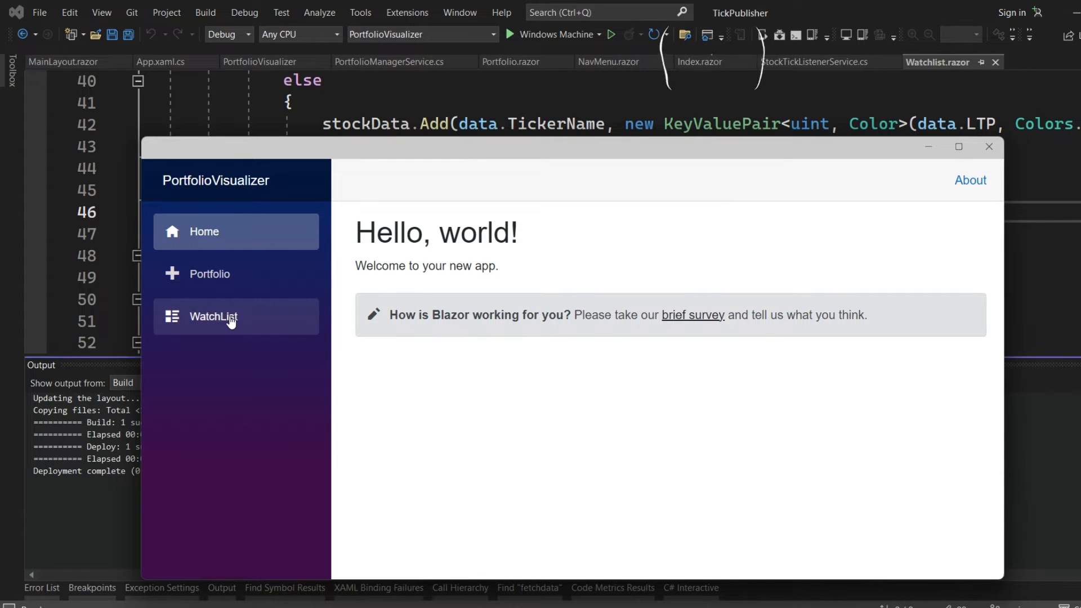
left_click(213, 317)
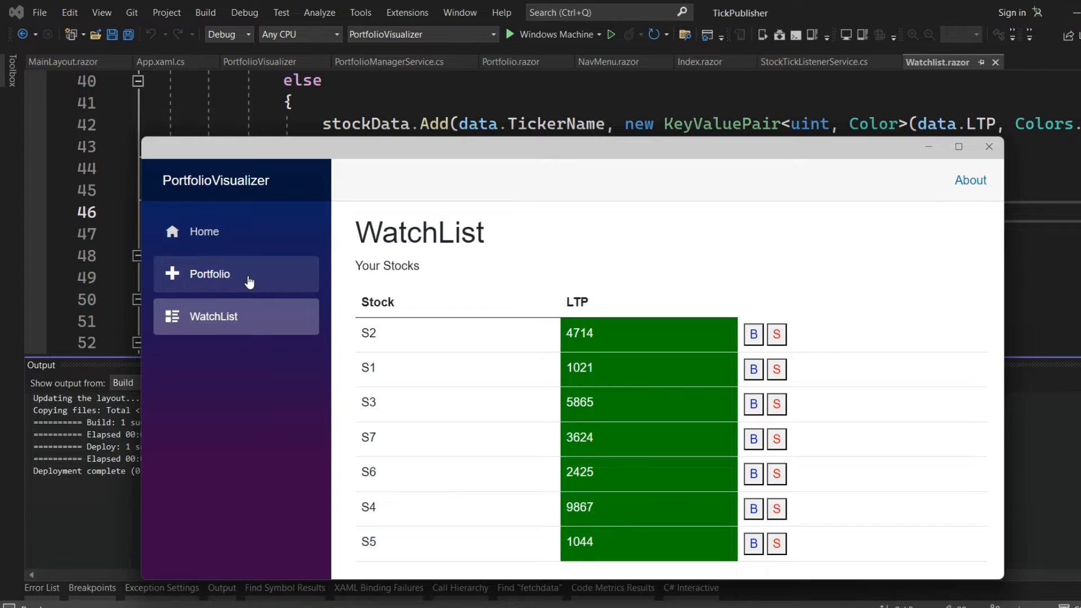
Show the Portfolio page with holdings S1, S3, S7 and live-updating Gain cells.
left_click(208, 274)
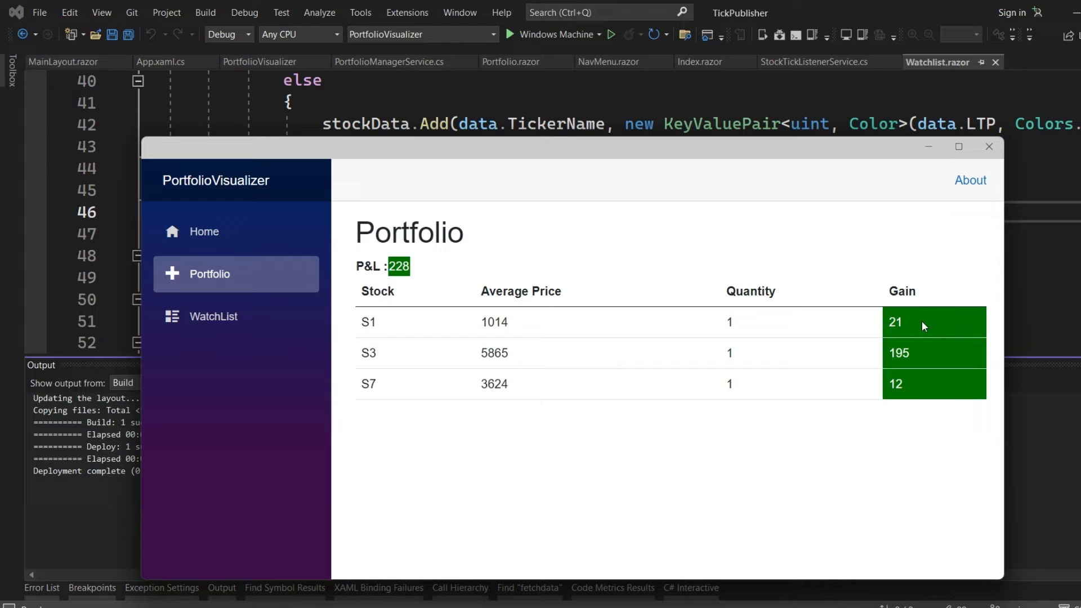
mouse_move(918, 402)
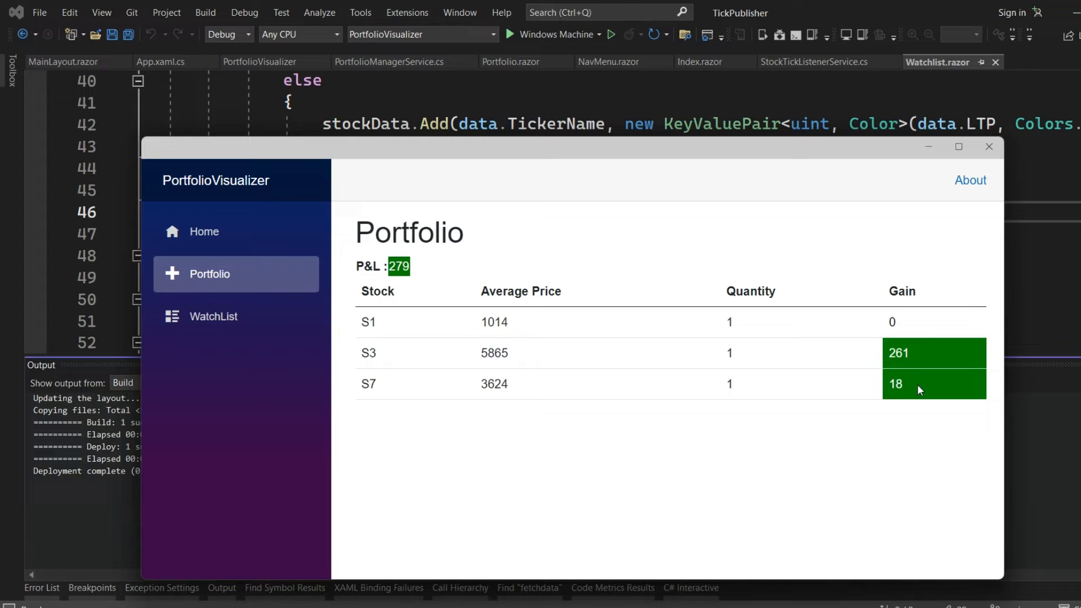
mouse_move(968, 356)
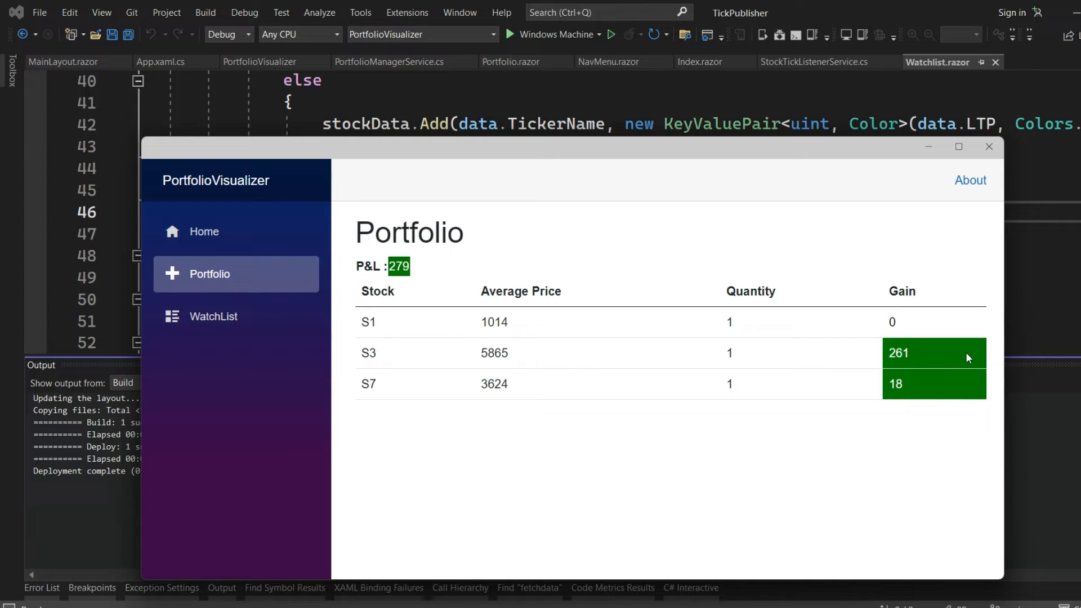
mouse_move(891, 384)
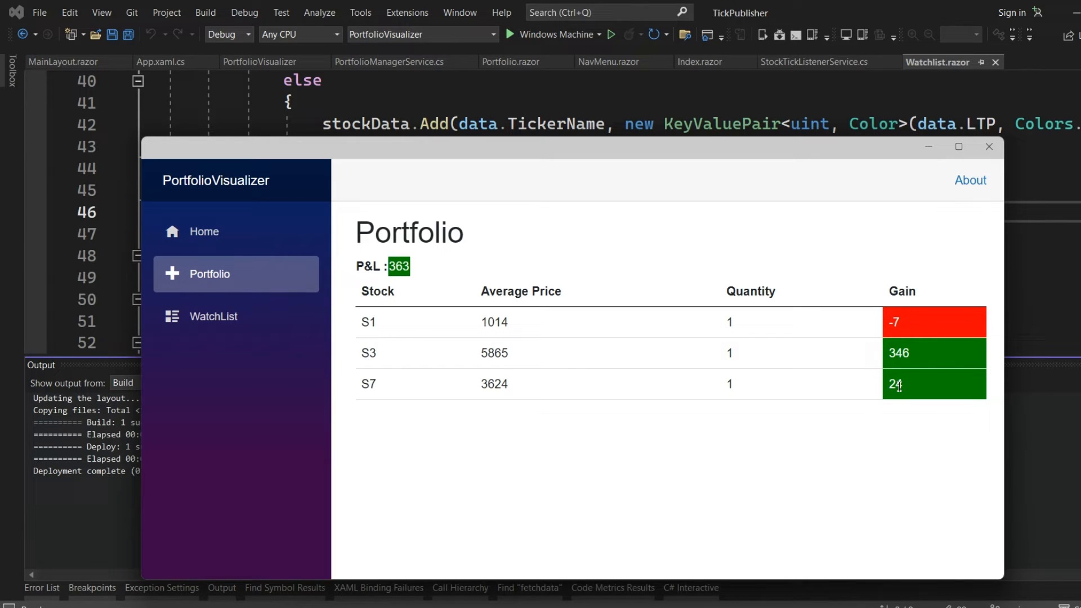
mouse_move(991, 225)
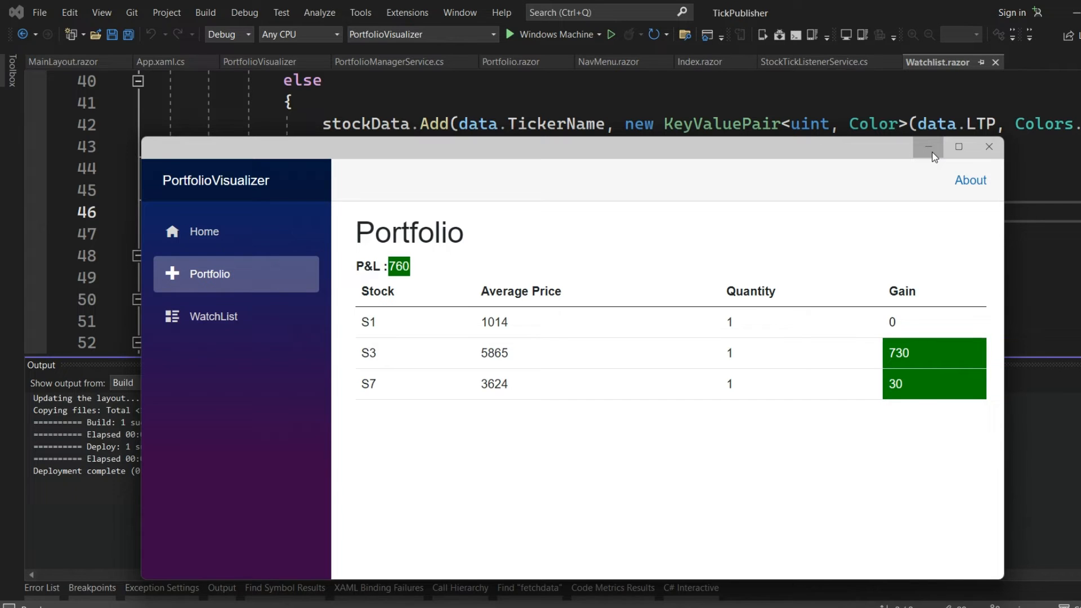
left_click(927, 147)
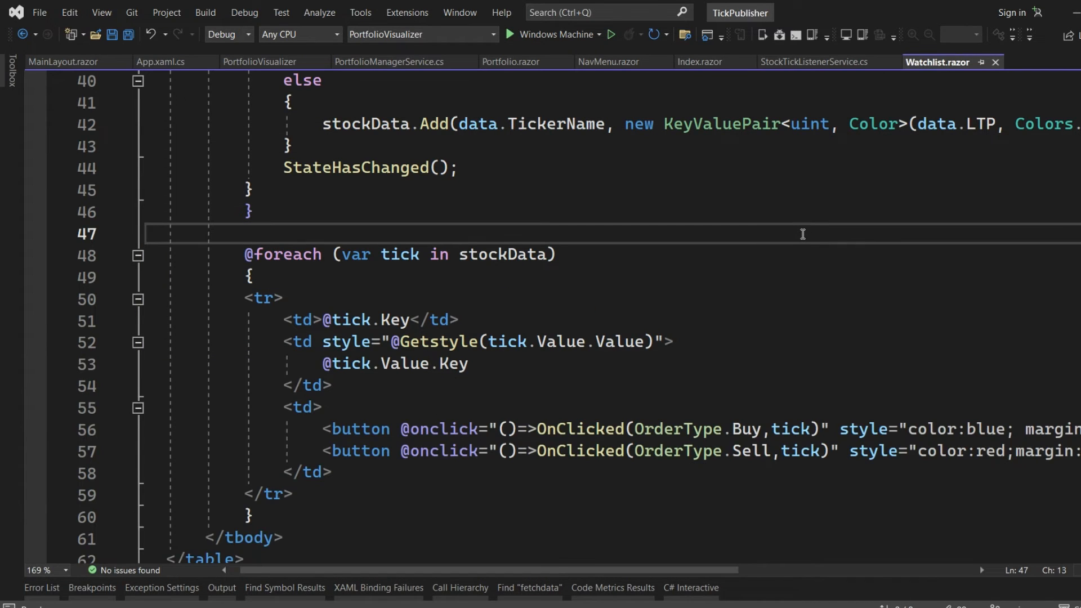
scroll("up", 3)
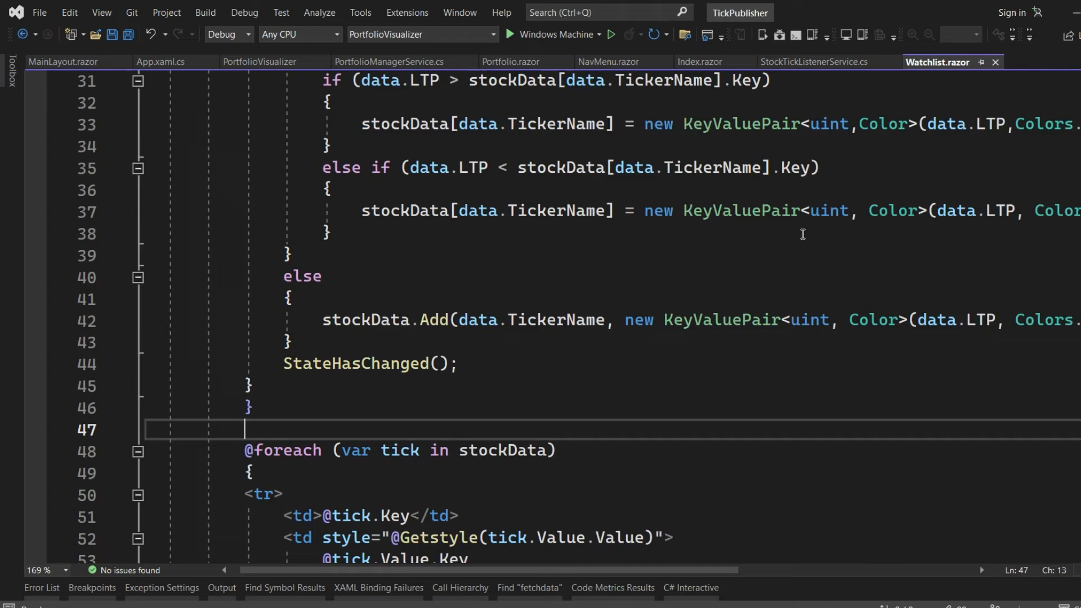
scroll("up", 3)
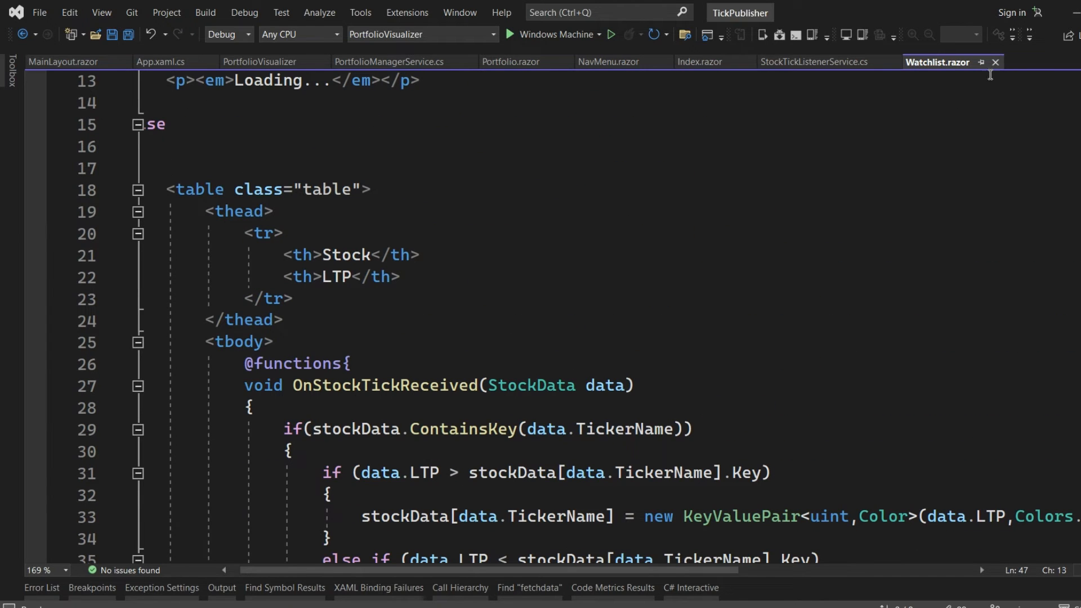
scroll("up", 3)
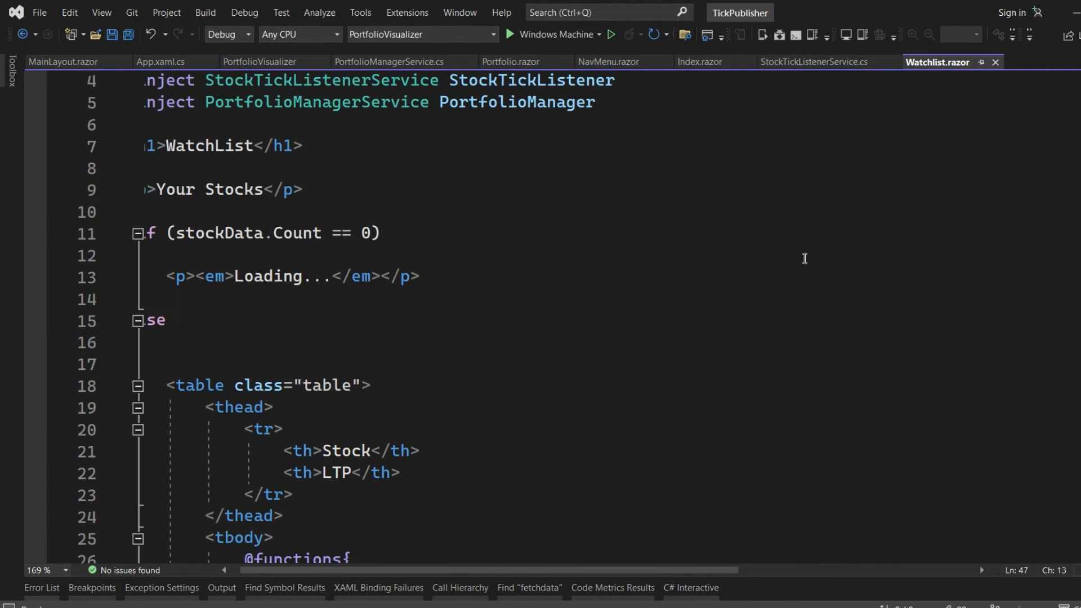
scroll("down", 3)
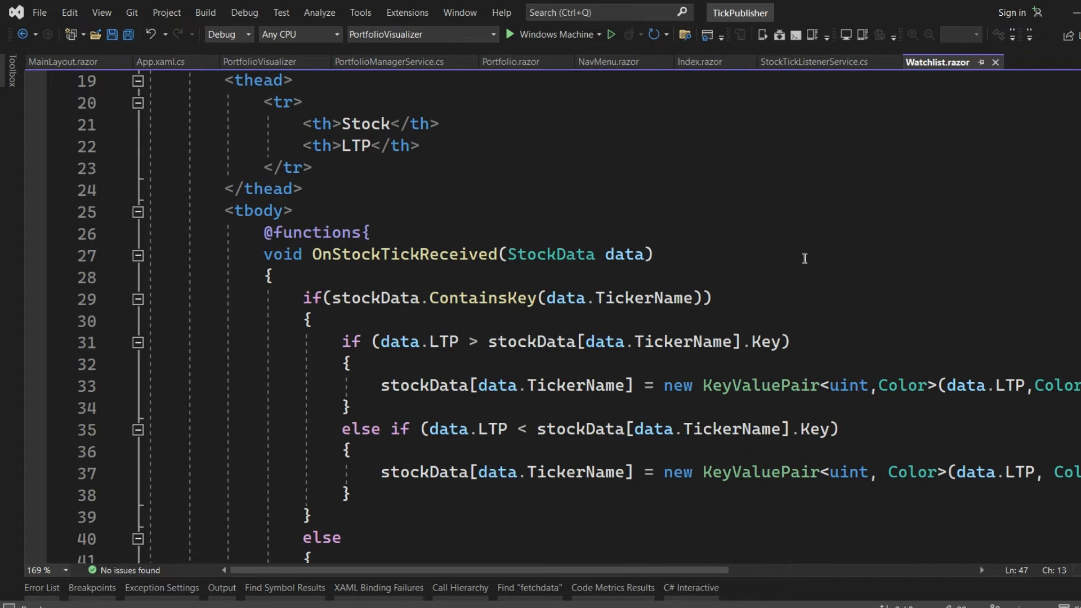
scroll("up", 3)
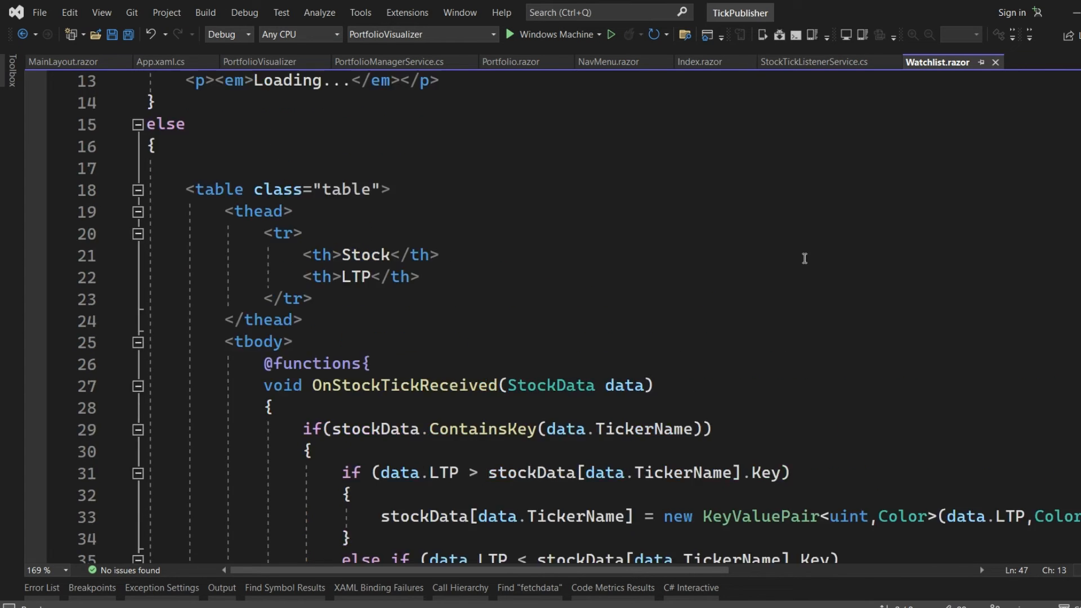
scroll("down", 3)
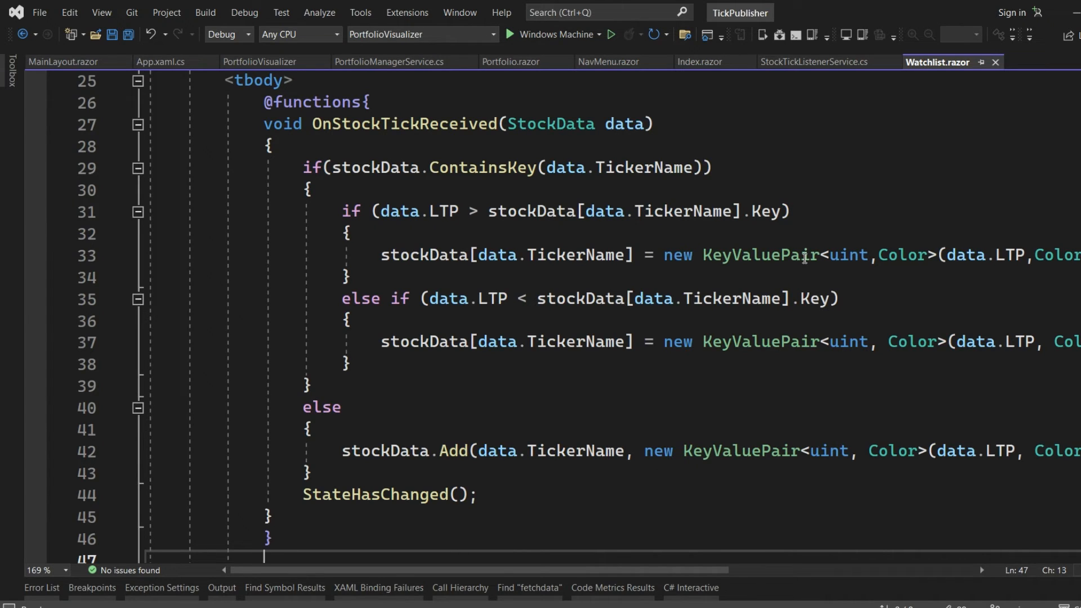
scroll("up", 3)
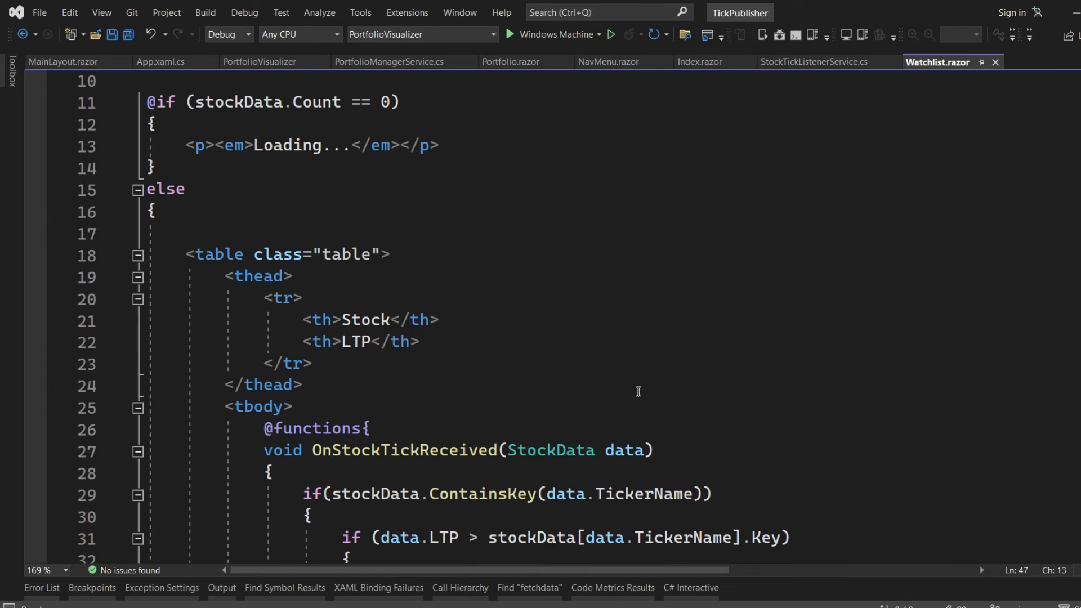
scroll("up", 3)
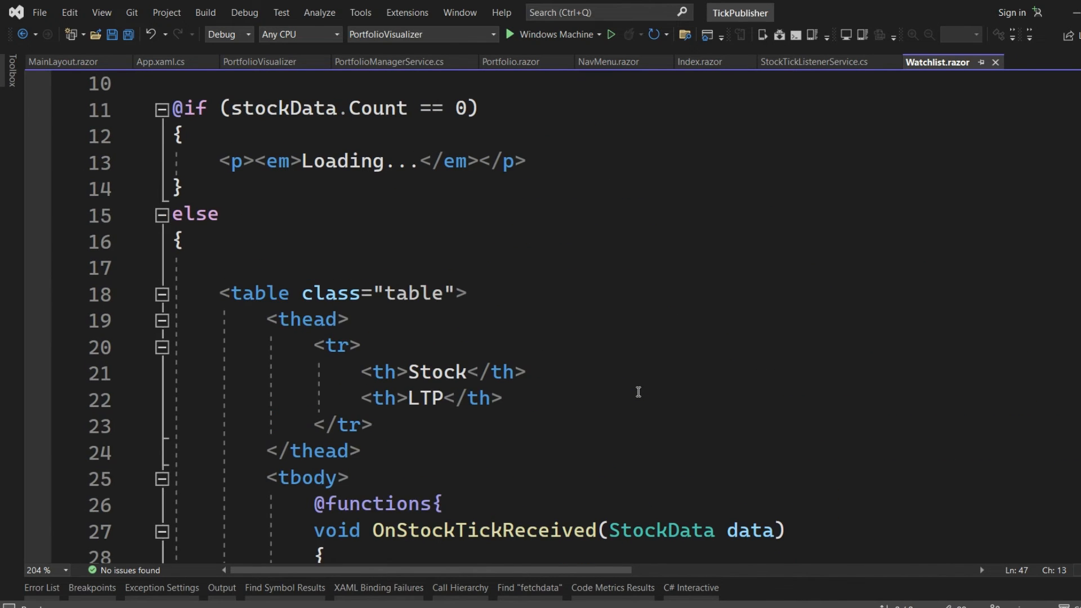
scroll("down", 3)
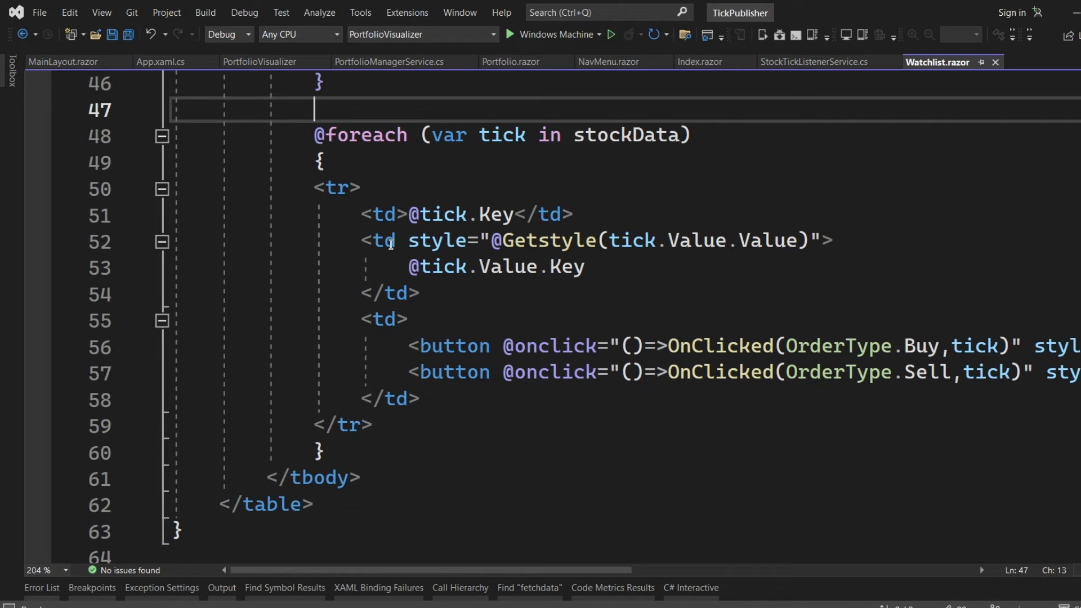
double_click(383, 240)
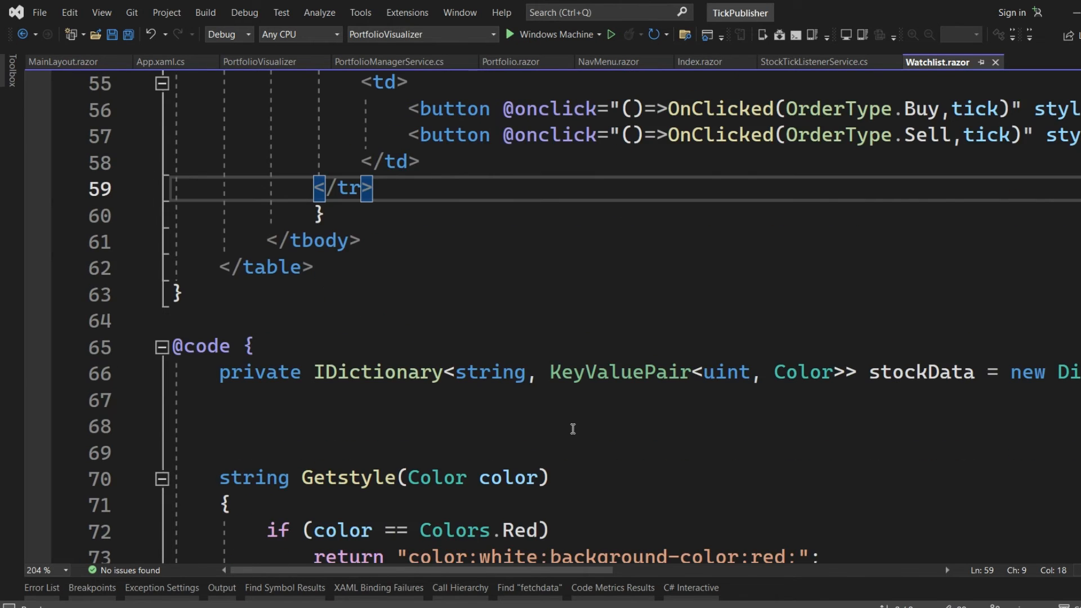
scroll("down", 3)
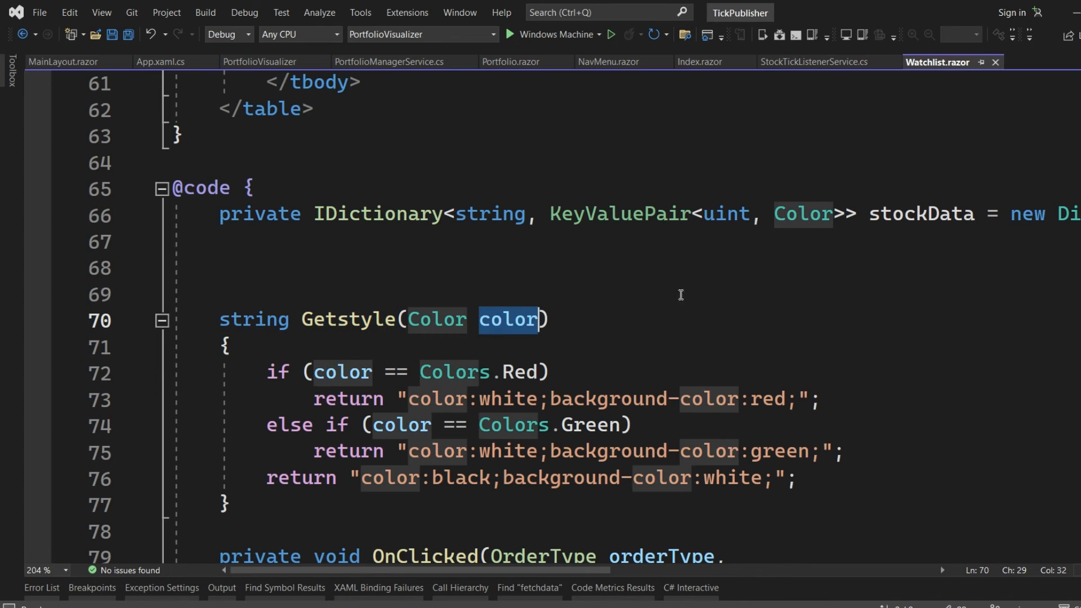
scroll("up", 3)
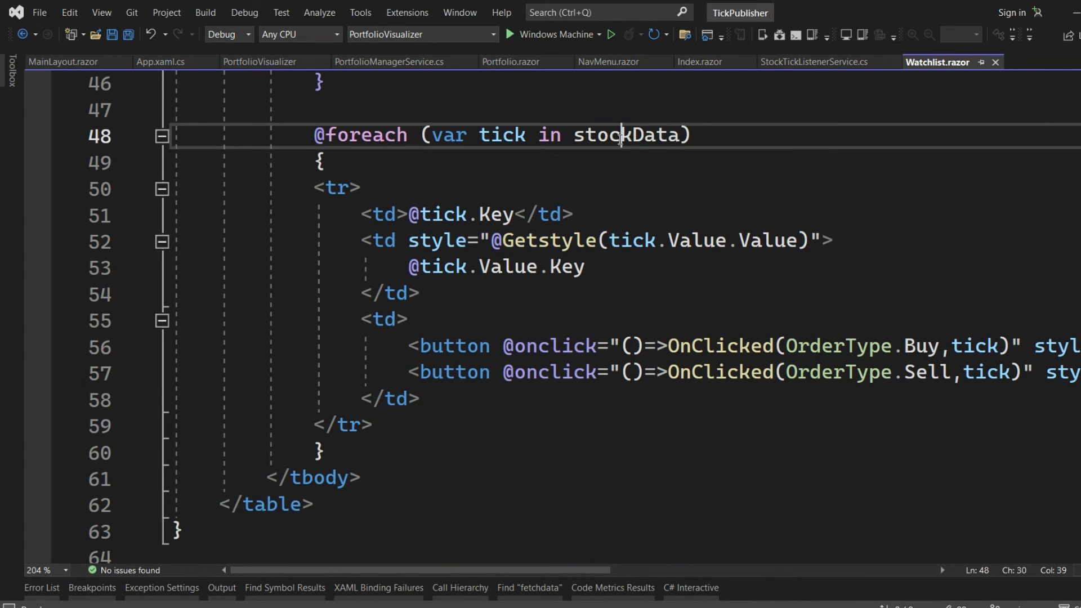
double_click(626, 135)
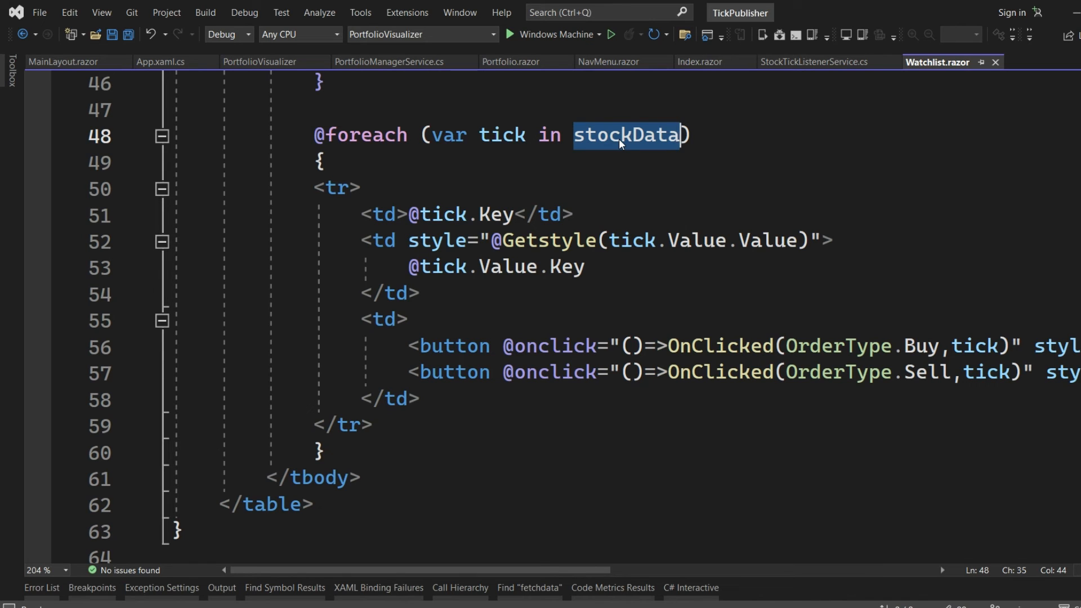
mouse_move(622, 364)
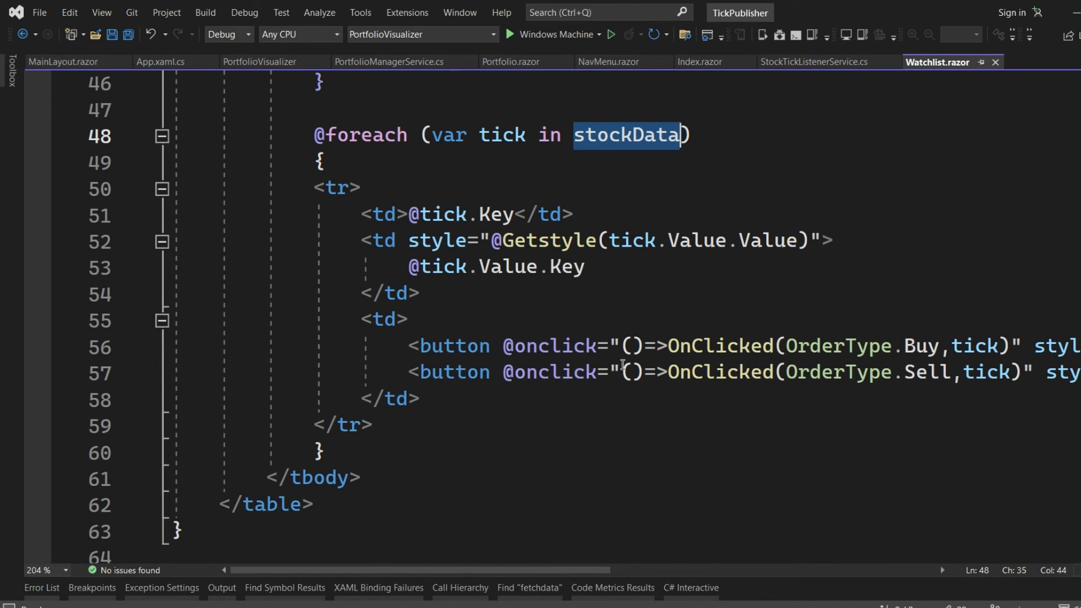
scroll("down", 3)
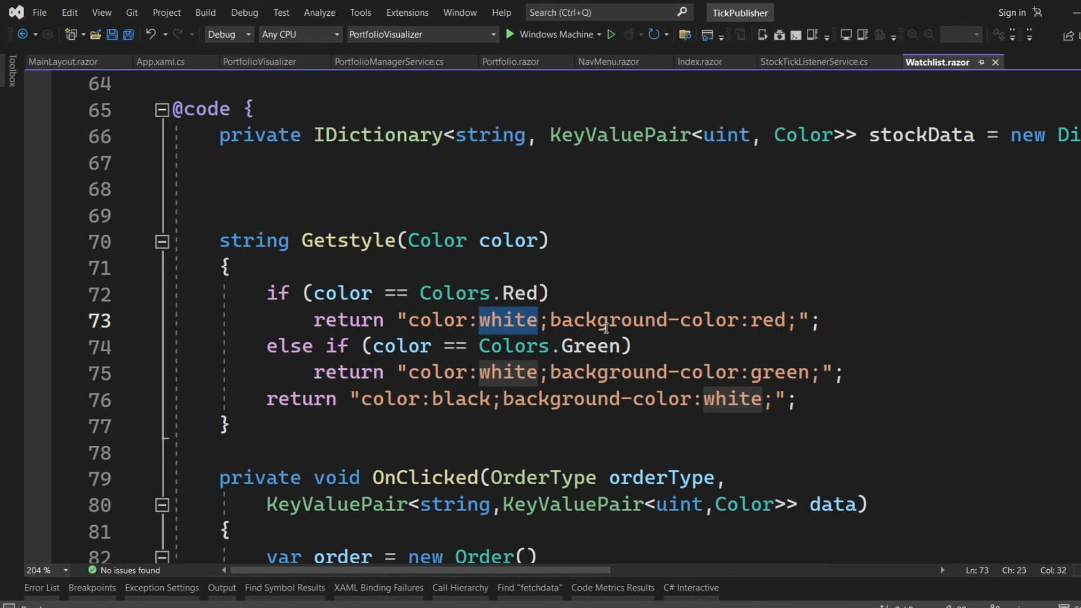
double_click(608, 319)
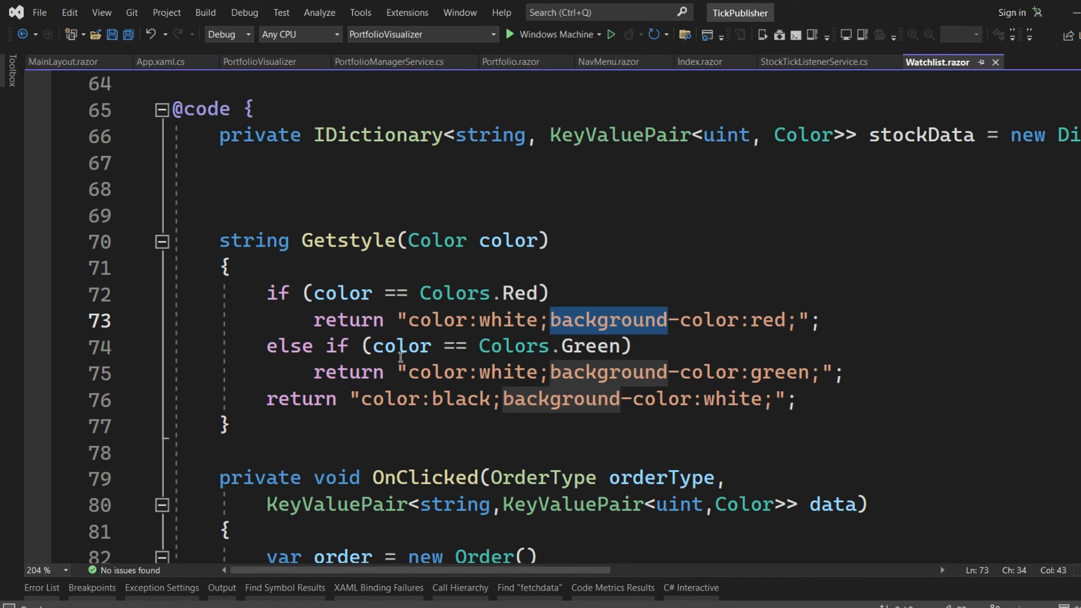
left_click(454, 373)
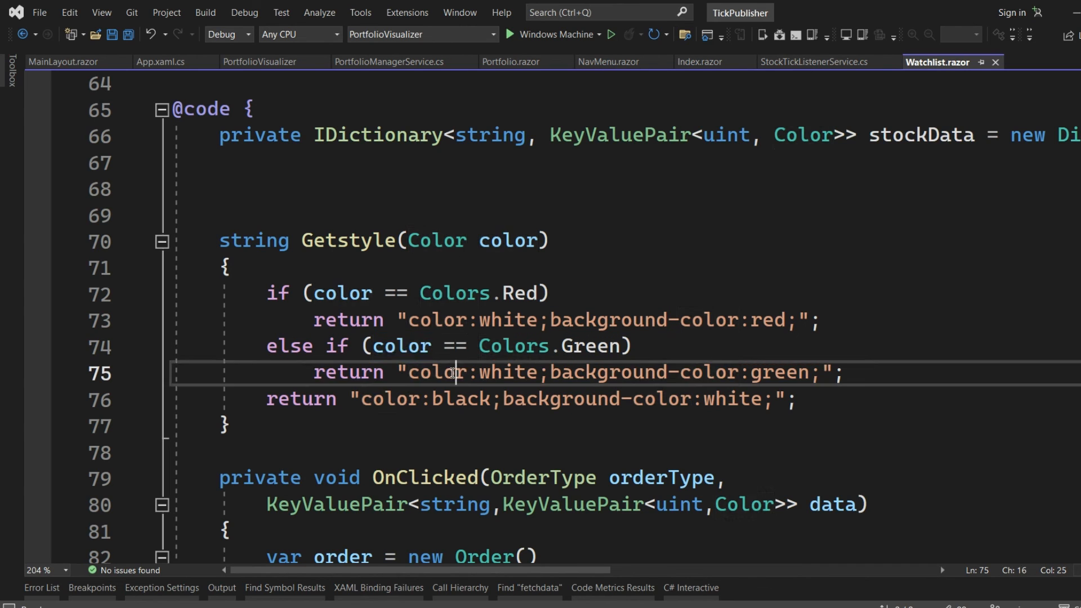
double_click(508, 372)
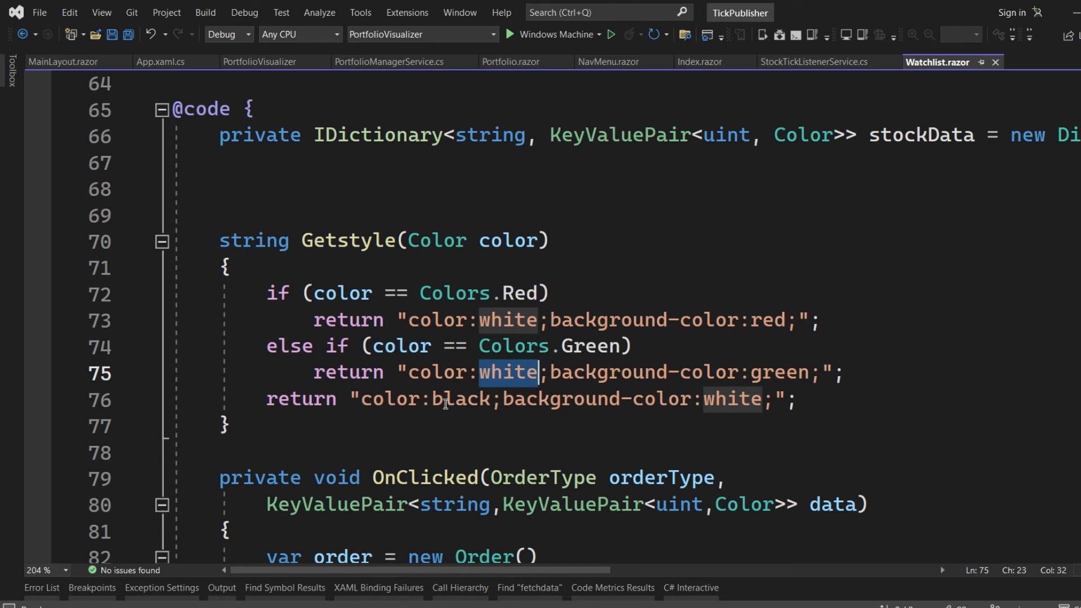
double_click(731, 399)
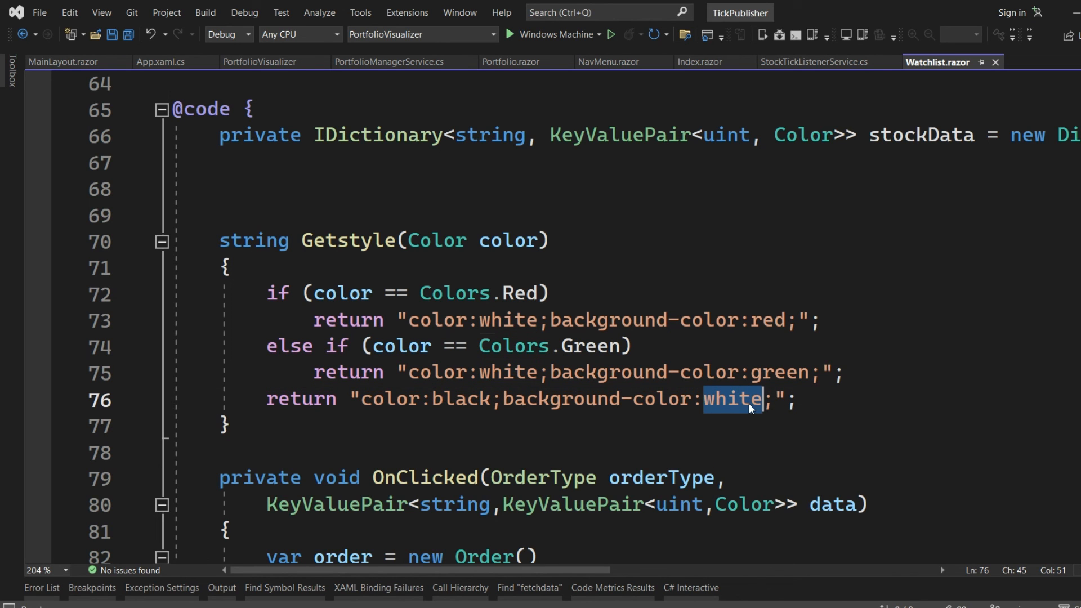
scroll("up", 3)
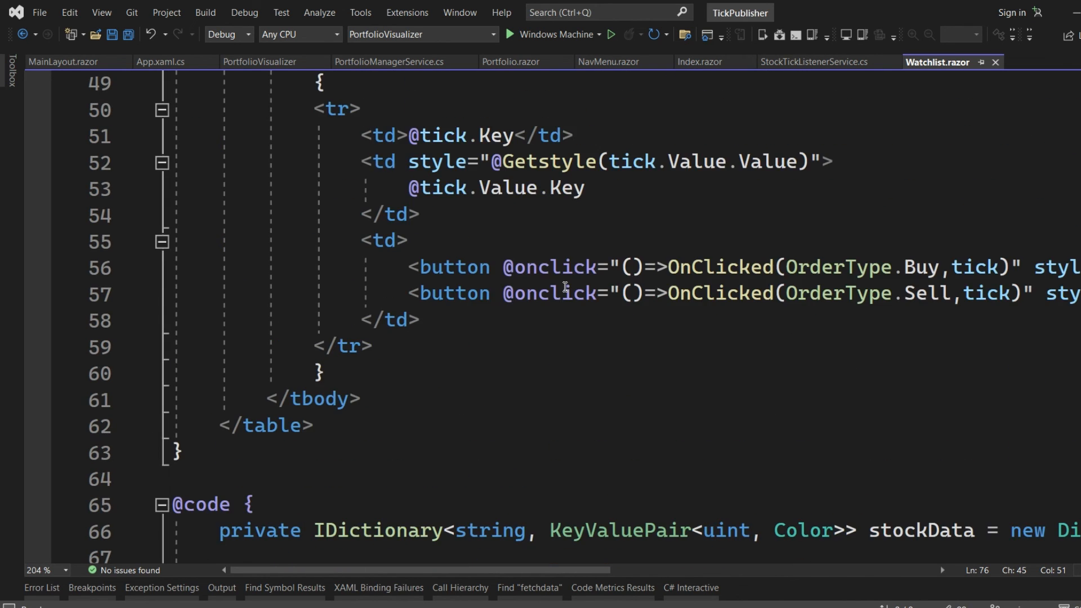
scroll("up", 3)
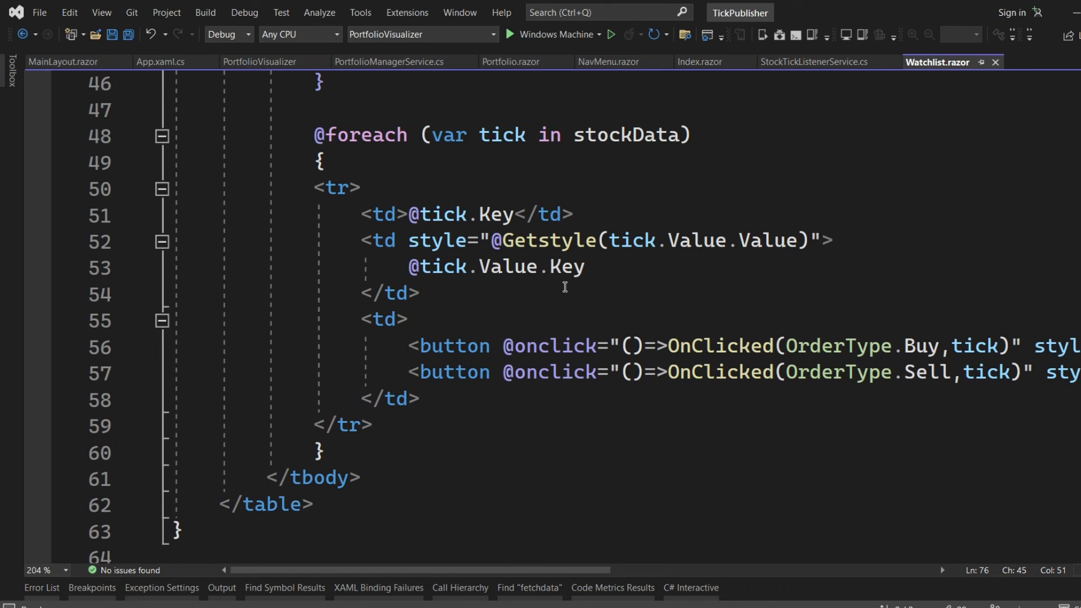
mouse_move(788, 495)
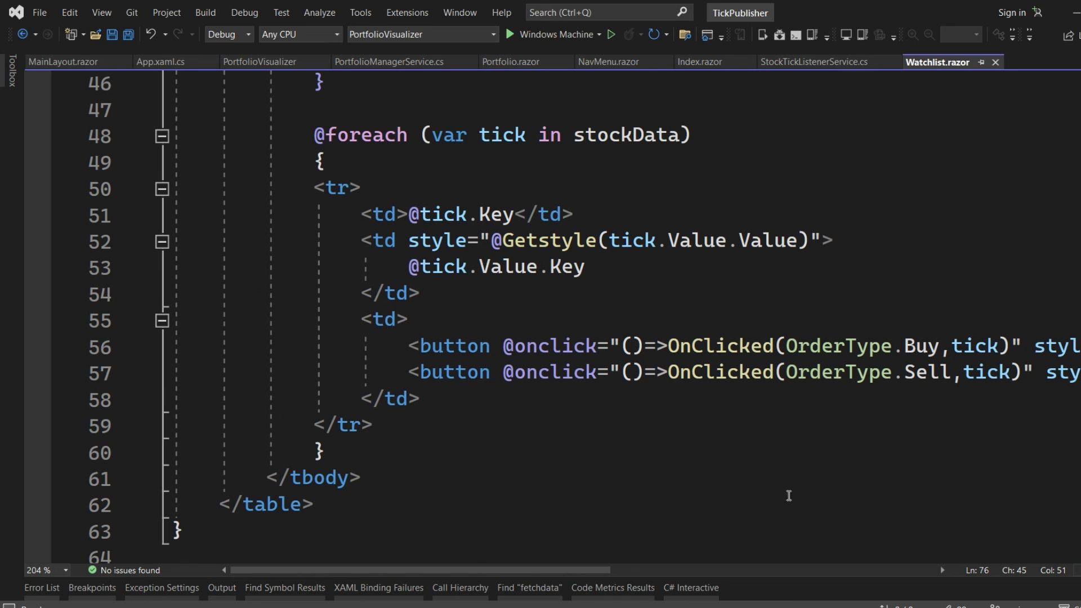